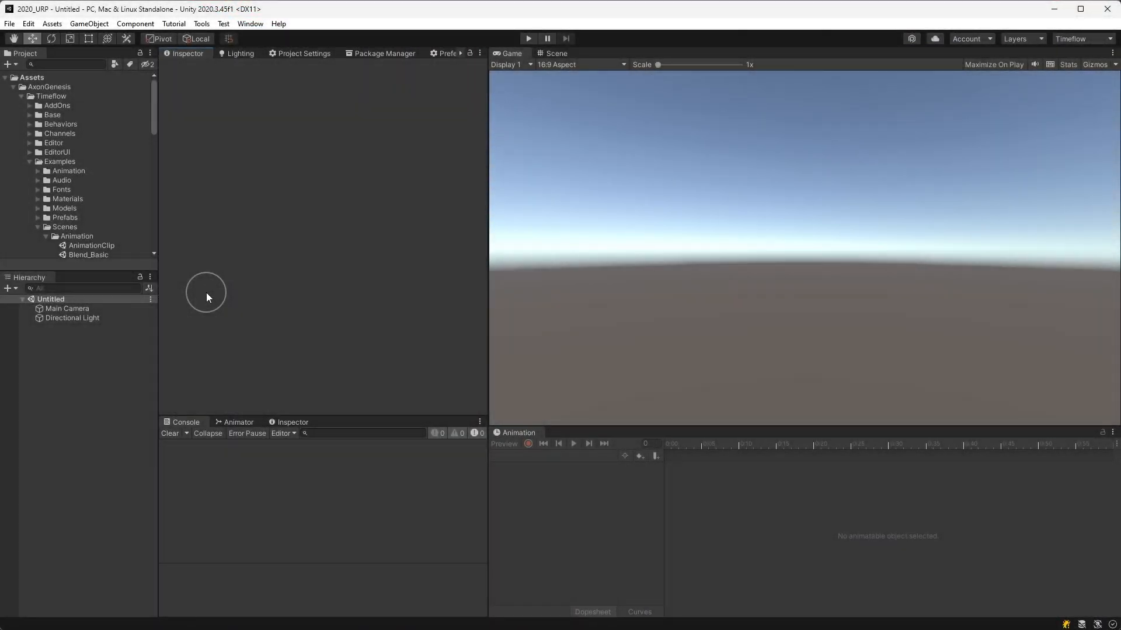
- Choose Tools > Timeflow > Open Timeflow Window from the menu bar
click(200, 23)
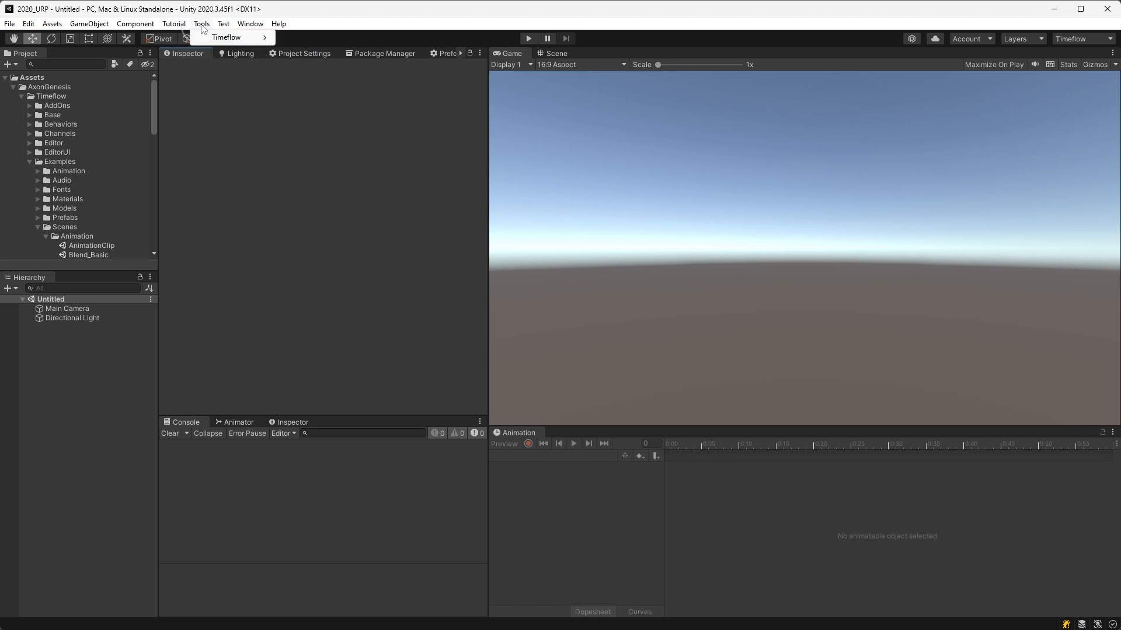
click(302, 68)
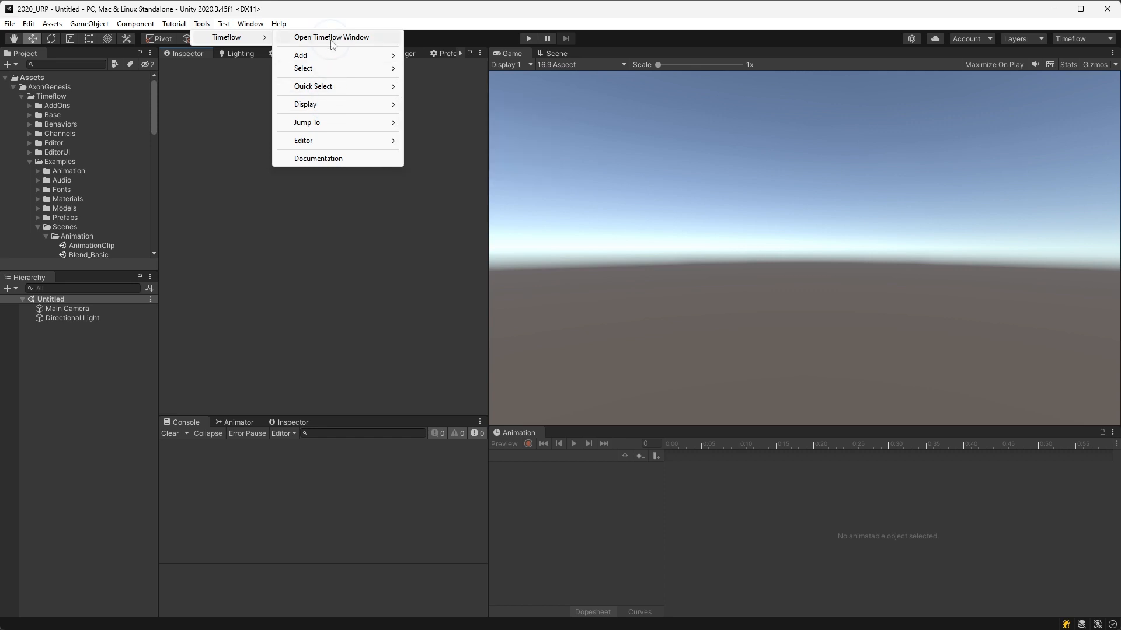
click(331, 38)
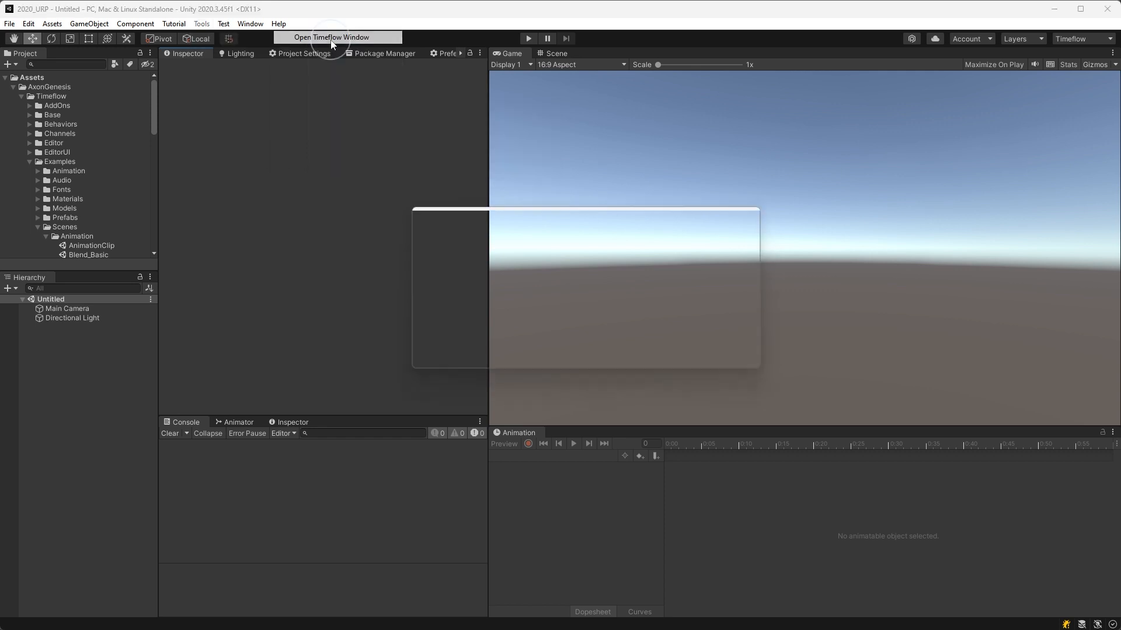
- Dock the Timeflow window tab beside the Animation tab below the Game view
click(330, 38)
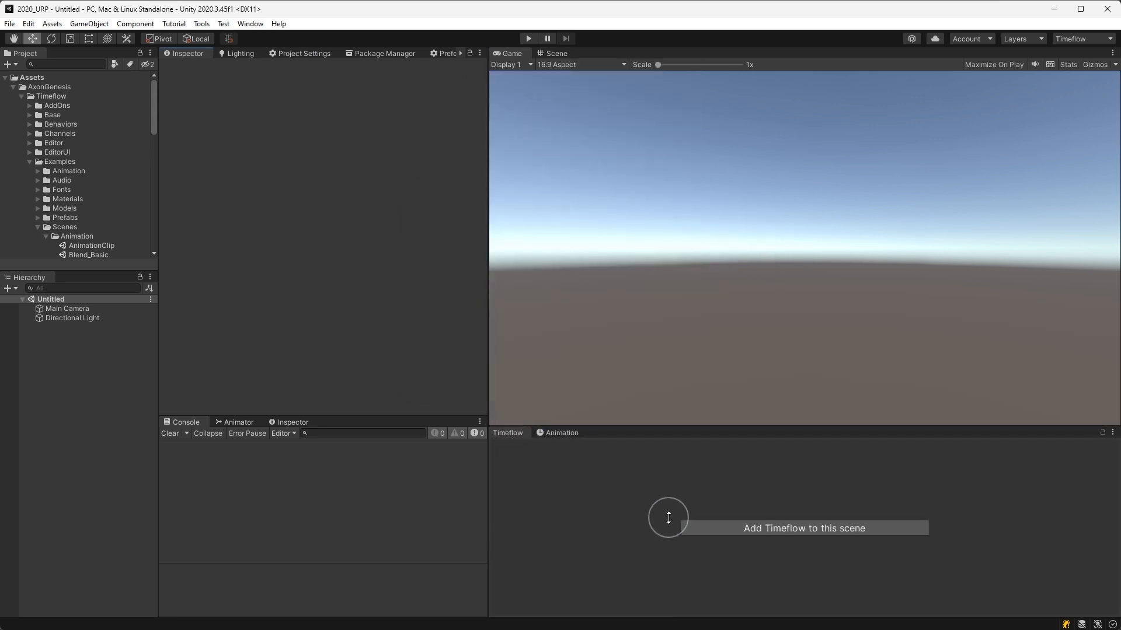
mouse_move(723, 535)
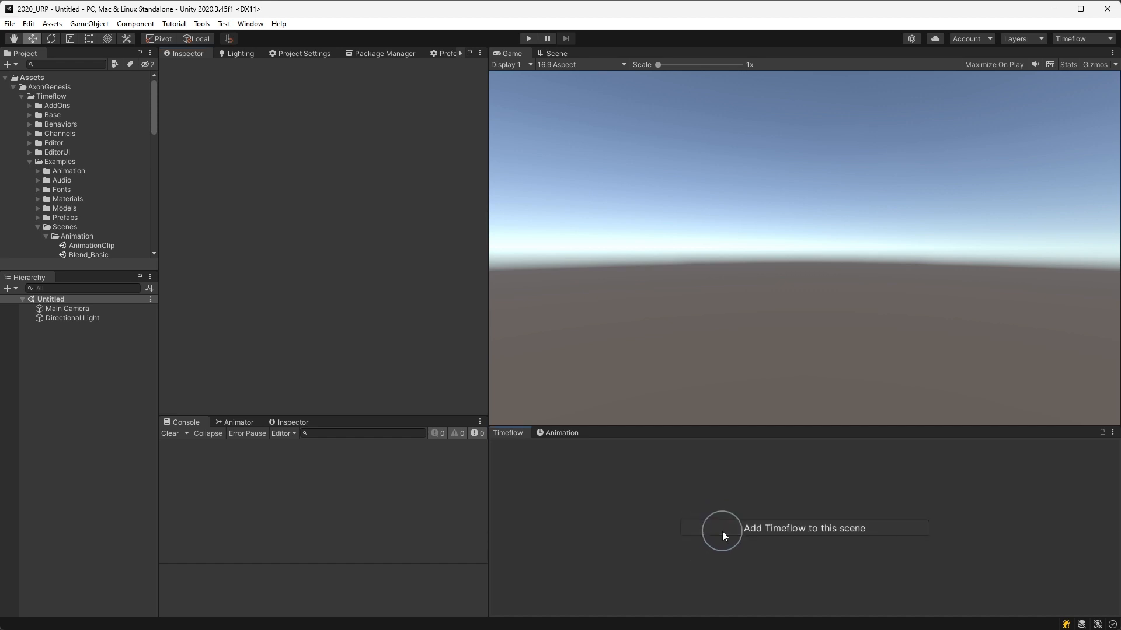
- Add a Timeflow root object and put Main Camera and Directional Light under it
click(804, 528)
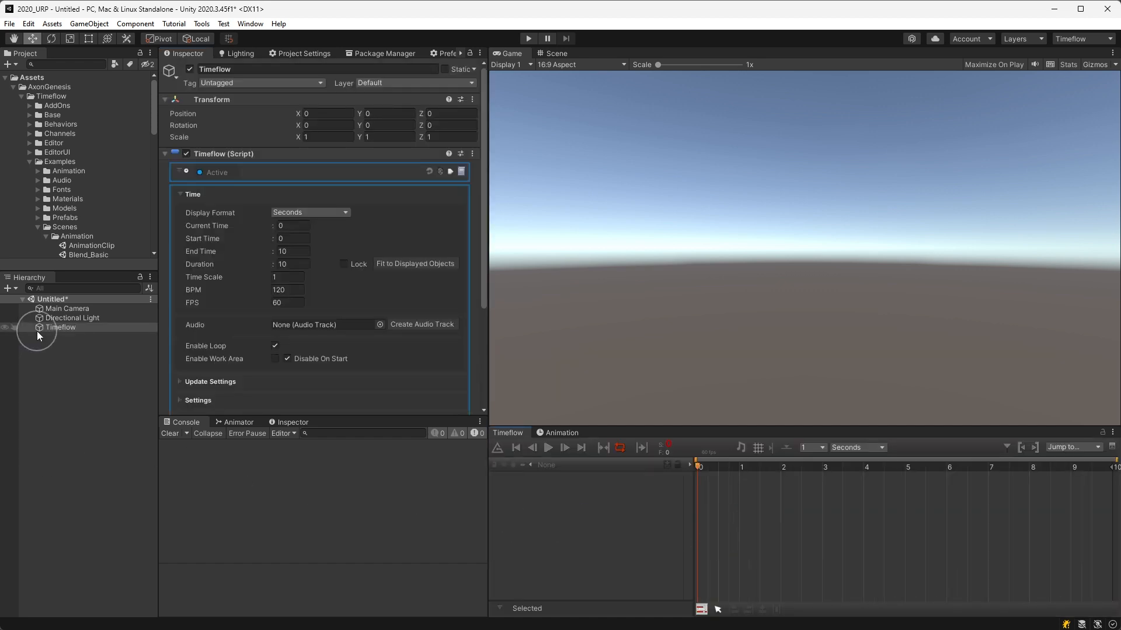
click(60, 327)
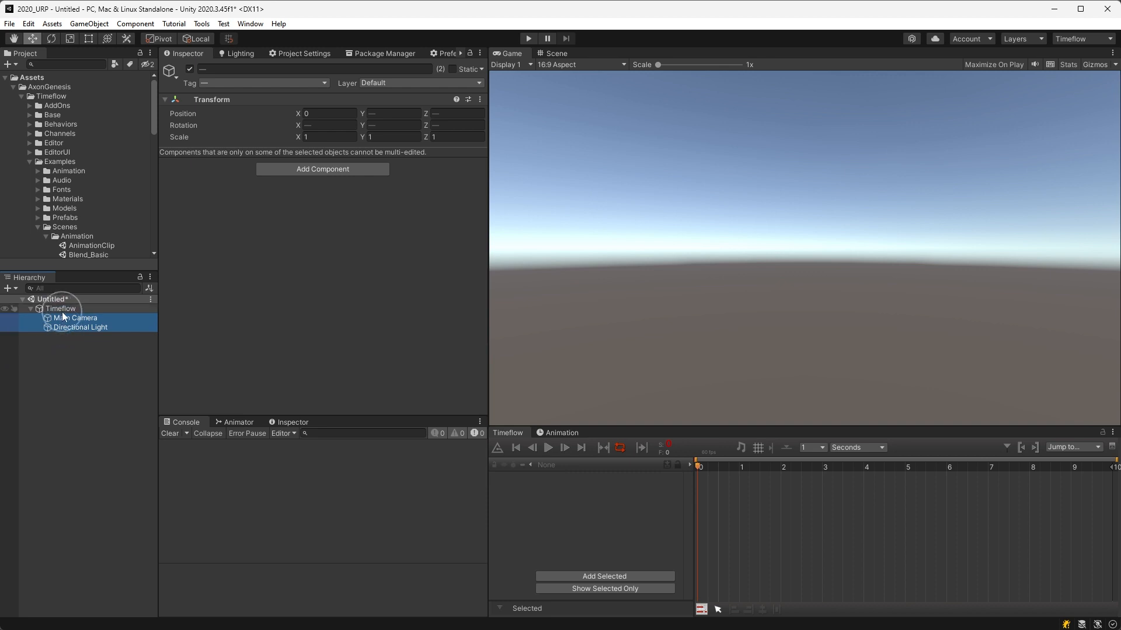
- Select Timeflow and scrub the playhead to about 1.43 seconds
click(61, 309)
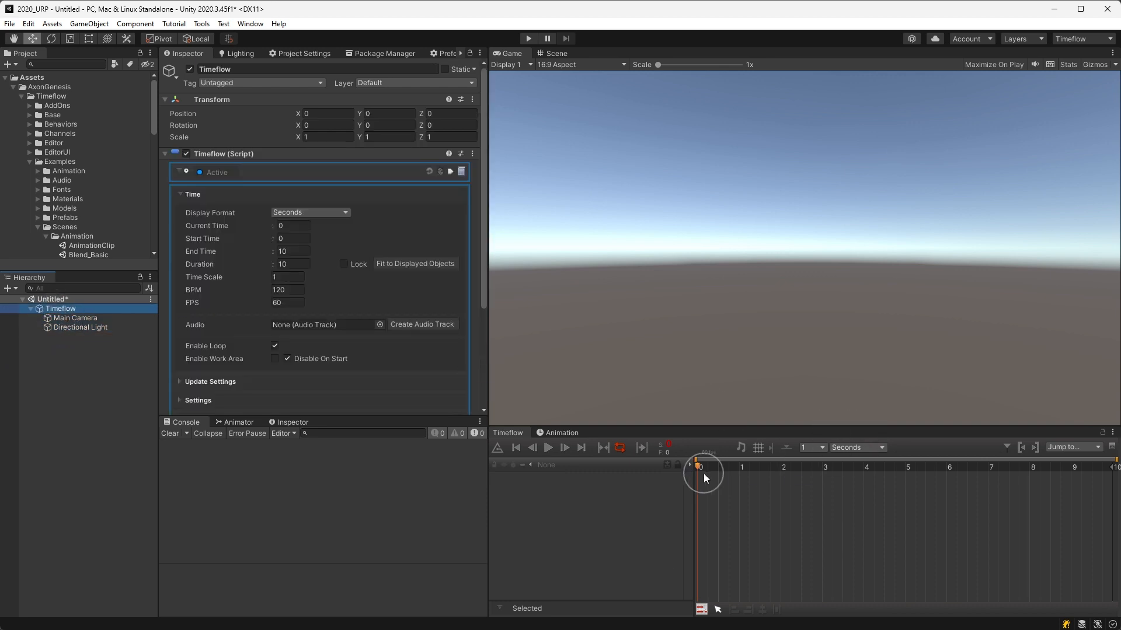
drag(700, 467, 955, 467)
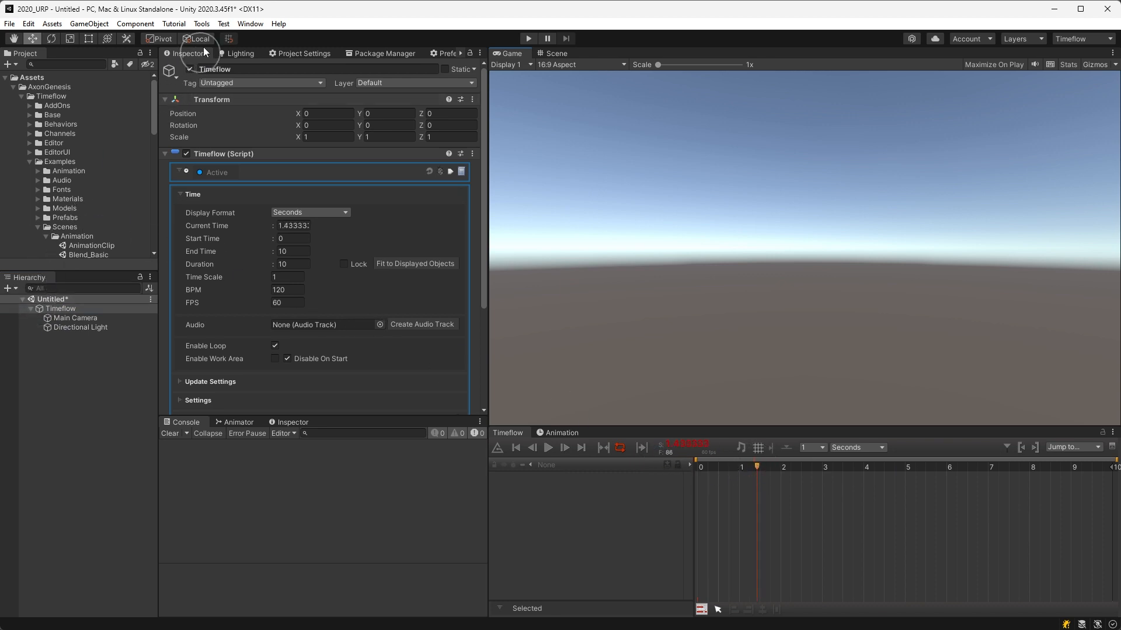
click(226, 36)
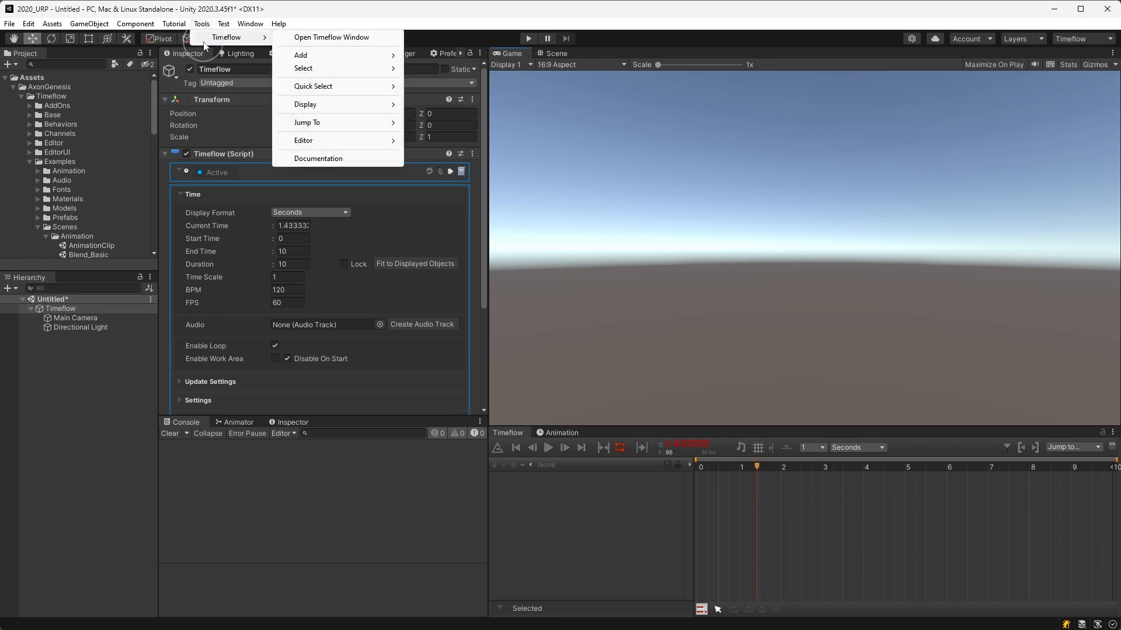
click(300, 55)
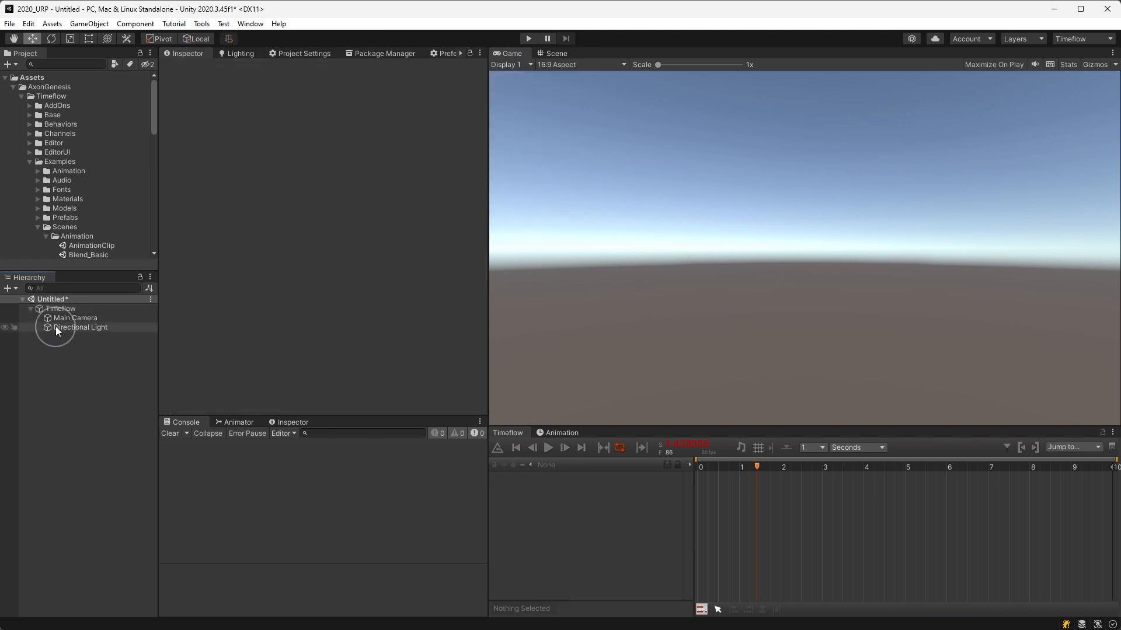
click(61, 308)
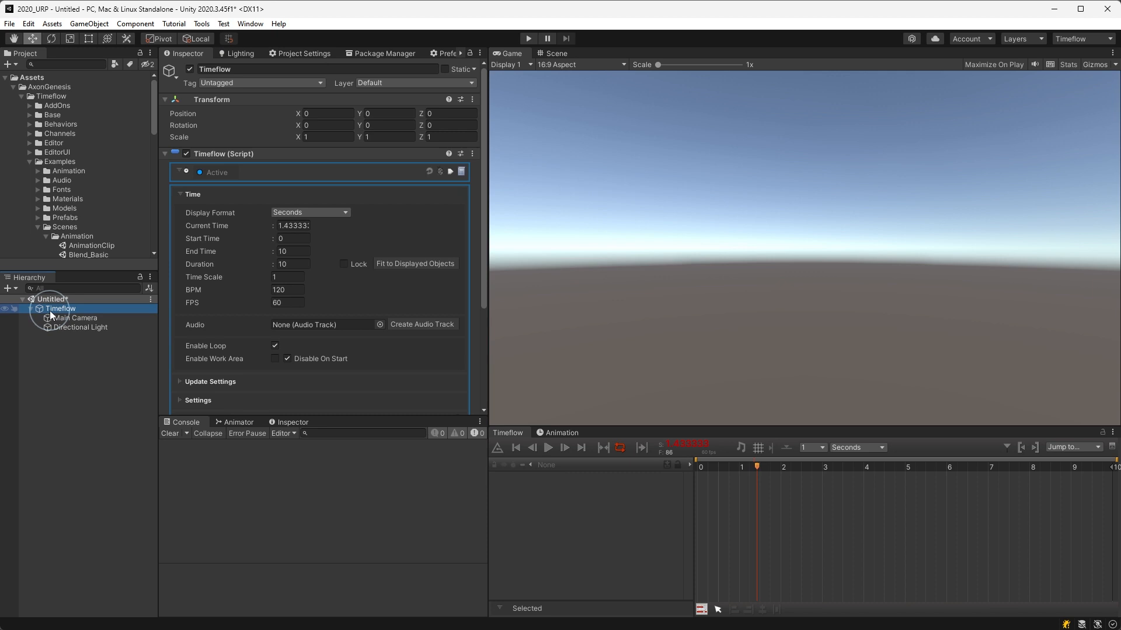
right_click(60, 308)
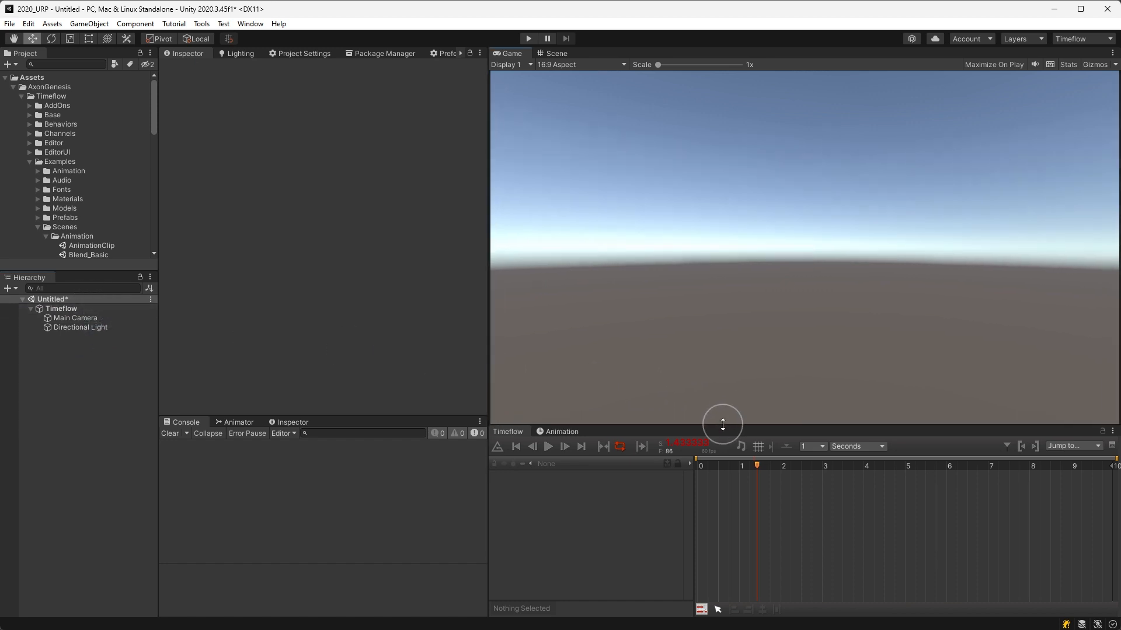
mouse_move(92, 268)
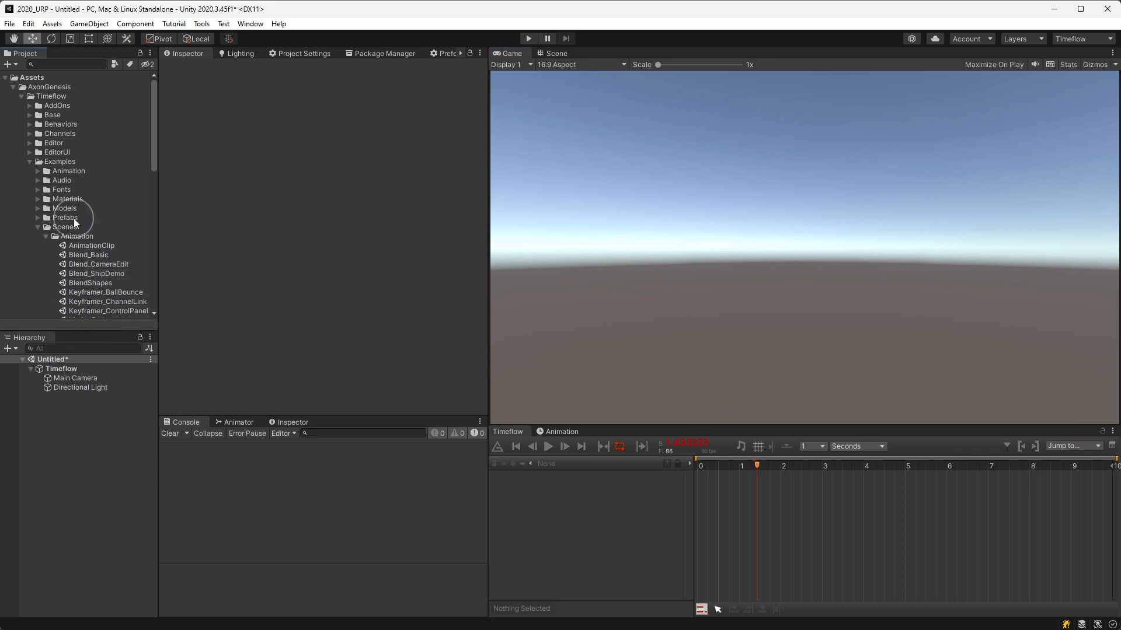
mouse_move(41, 218)
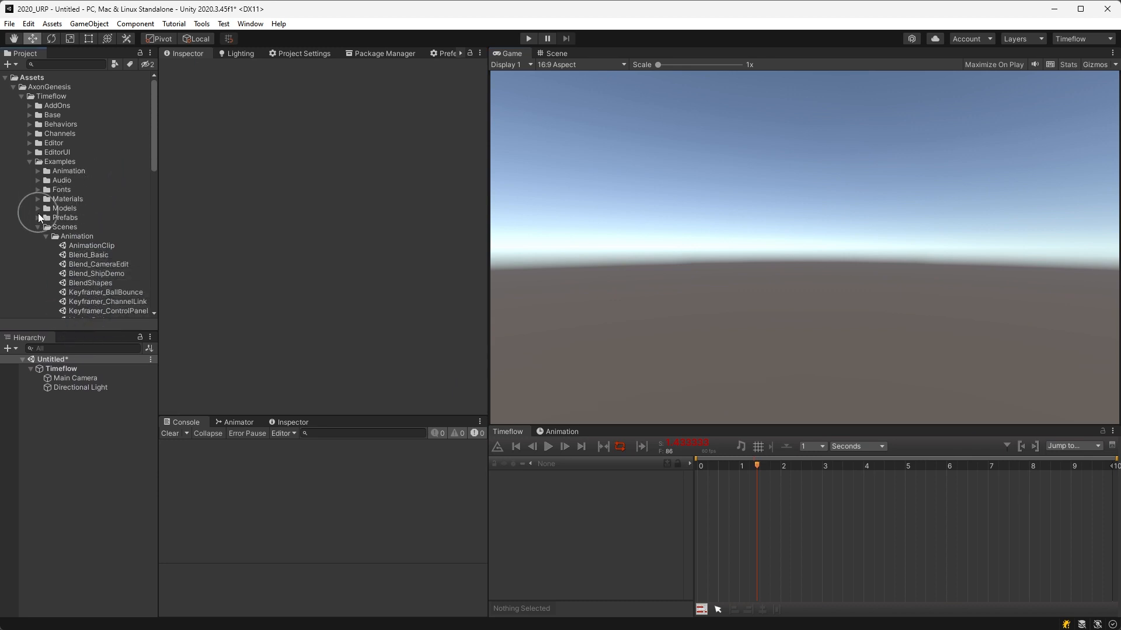
- Drag the ArrowBeveled prefab from Examples > Prefabs under Timeflow and widen the inspector column
click(38, 218)
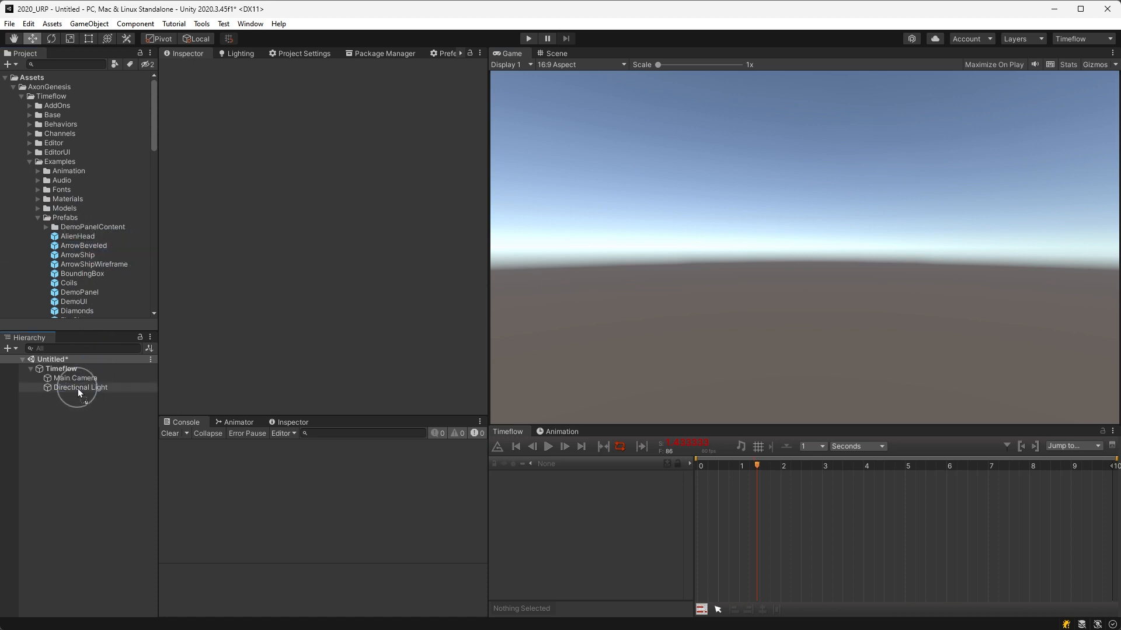
click(61, 368)
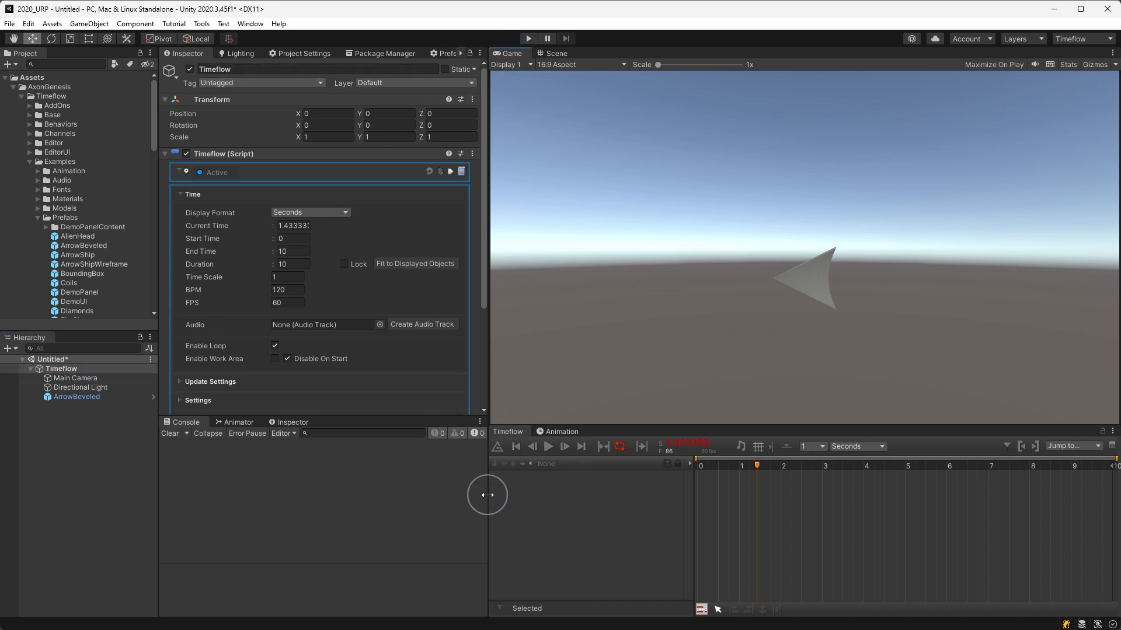
drag(487, 495, 493, 485)
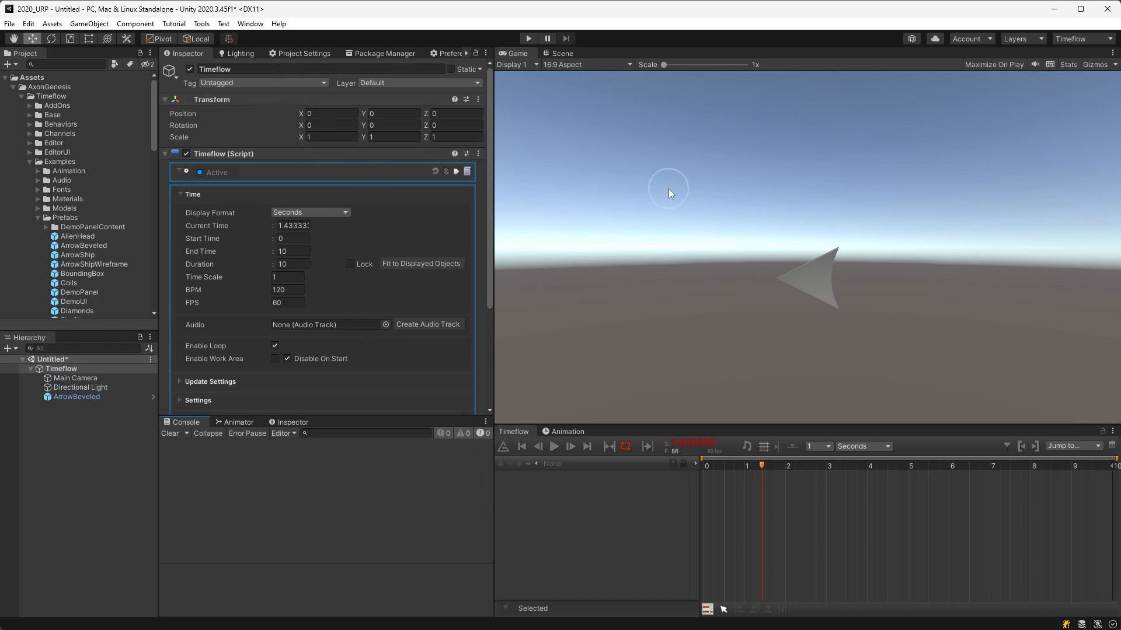
- Start saving the editor arrangement as a layout named Timeflow from the Layout dropdown
click(1083, 38)
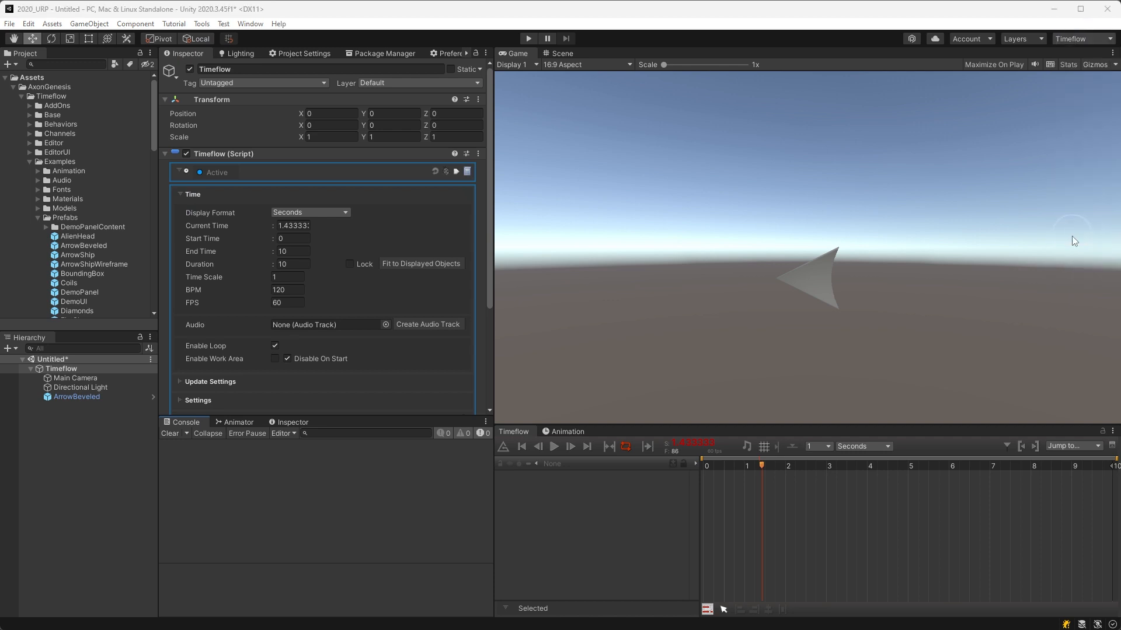
mouse_move(491, 270)
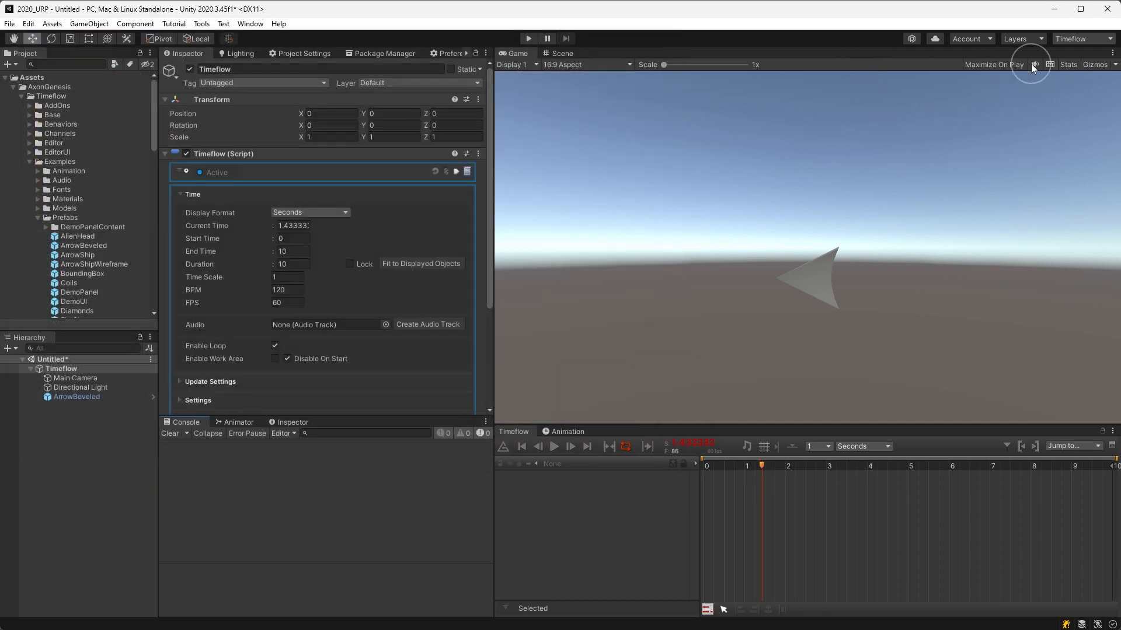
click(1082, 39)
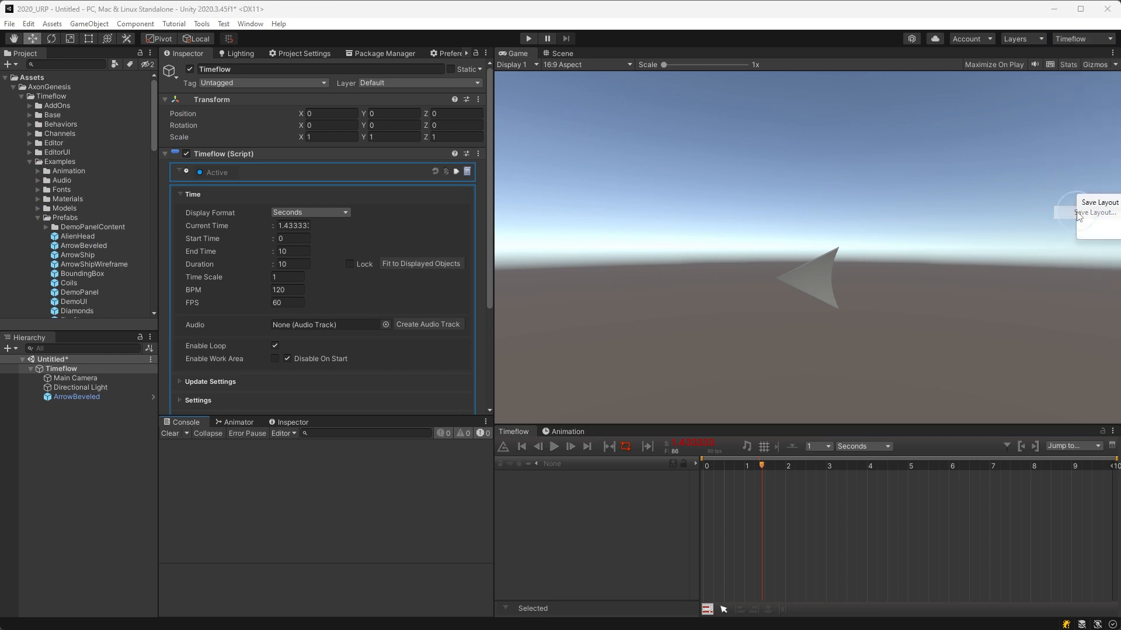
click(1095, 212)
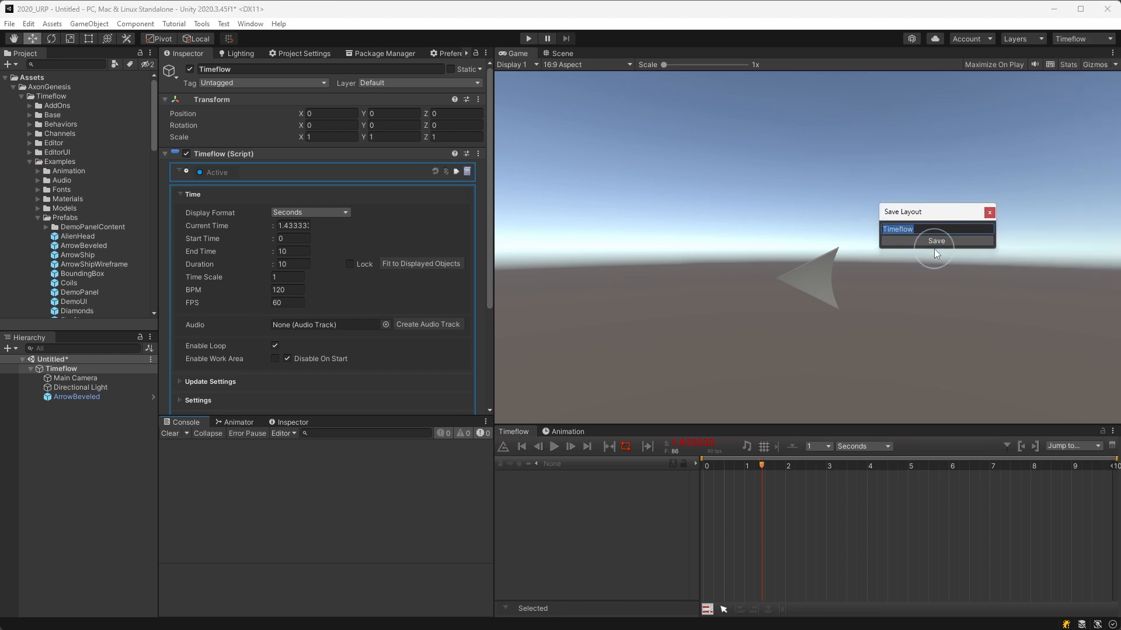